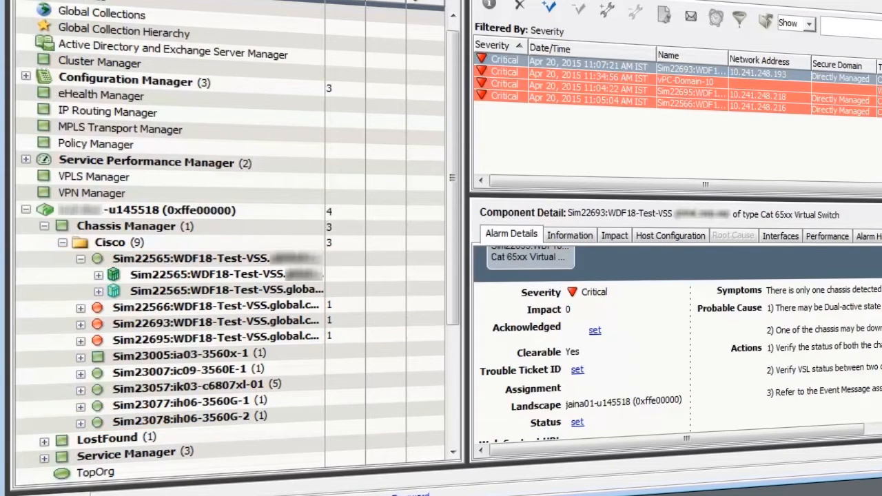
# Expand Sim22565:WDF18-Test-VSS's first chassis to list its modules and view Chassis 2 details
pyautogui.click(207, 274)
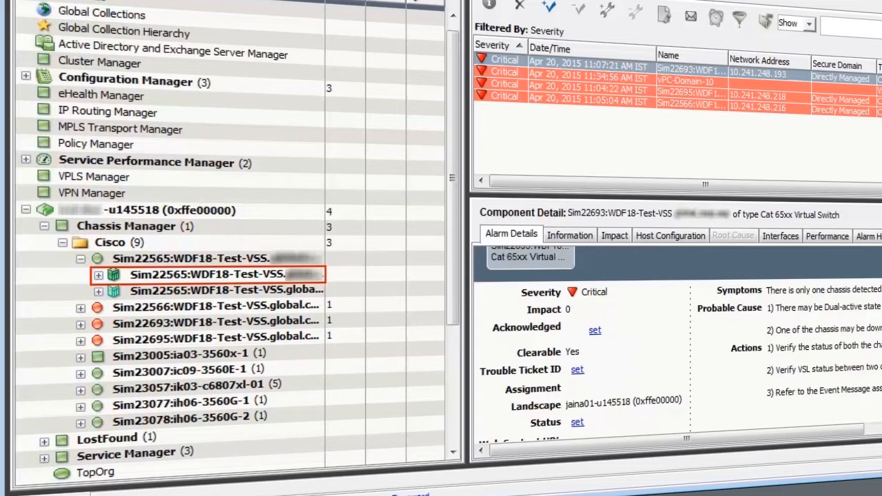
pyautogui.click(226, 289)
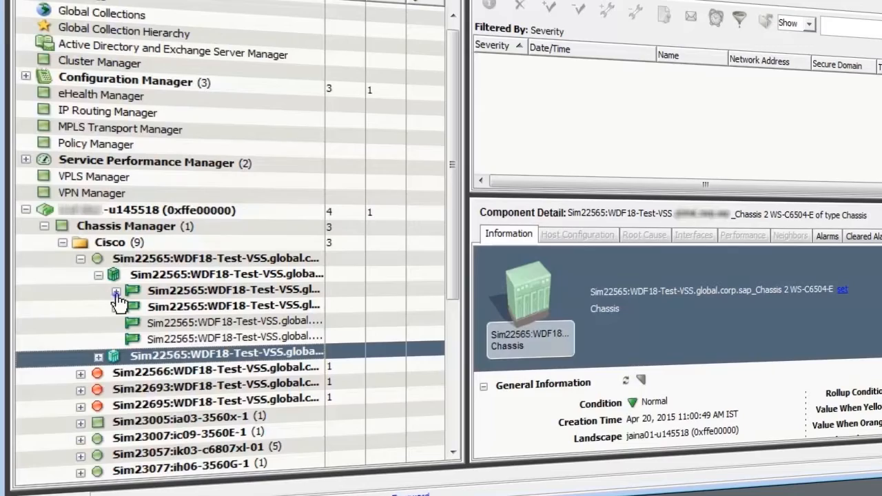
pyautogui.click(116, 292)
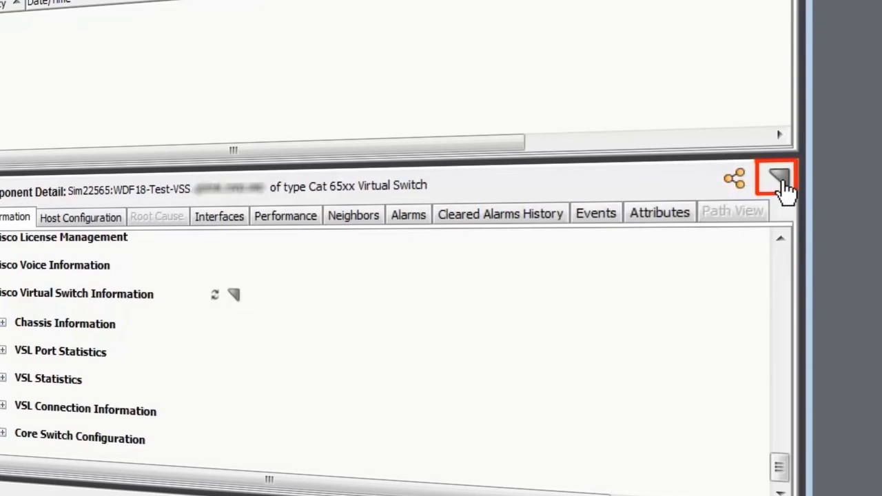
# Undock Sim22565's Component Detail to review In Maintenance settings, then close that window
pyautogui.click(779, 184)
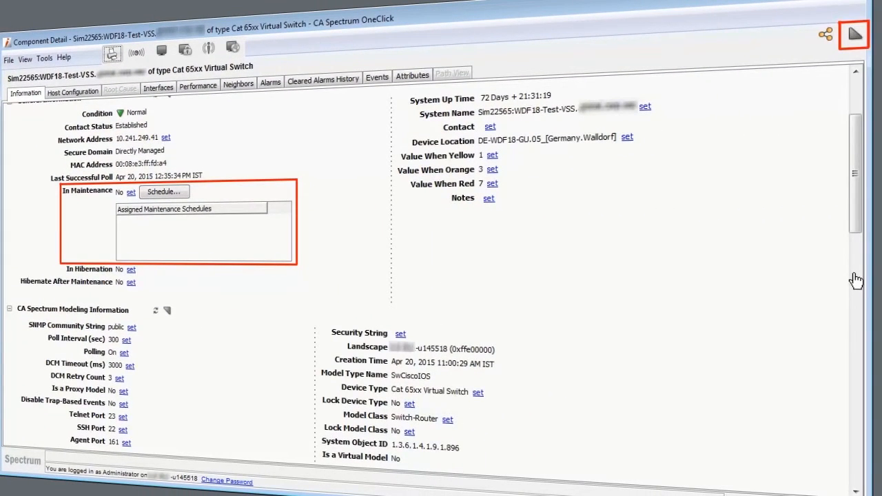
pyautogui.click(853, 34)
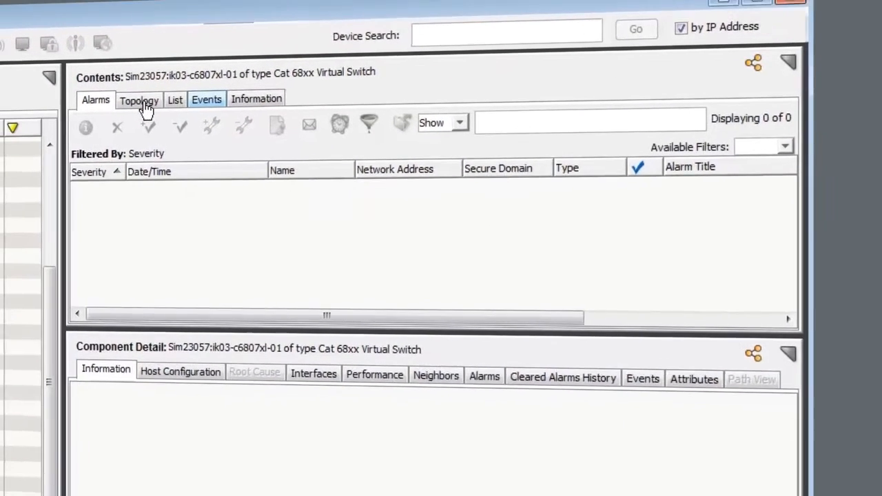
# Show Sim23057's topology with Sim23078 and Sim23077 in an undocked Contents window
pyautogui.click(138, 100)
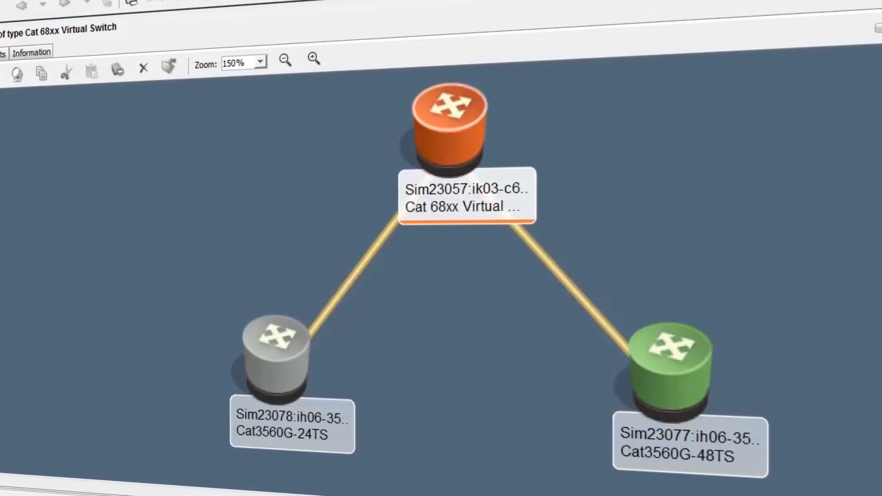
pyautogui.click(448, 124)
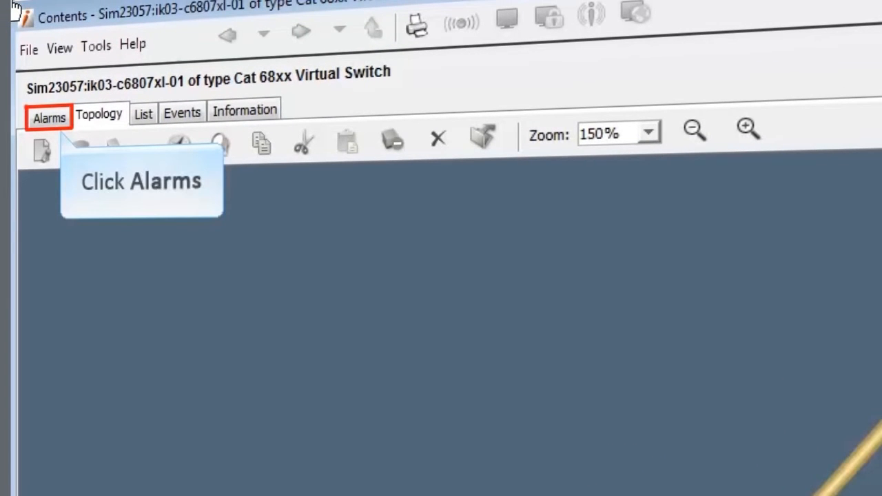
pyautogui.moveTo(53, 131)
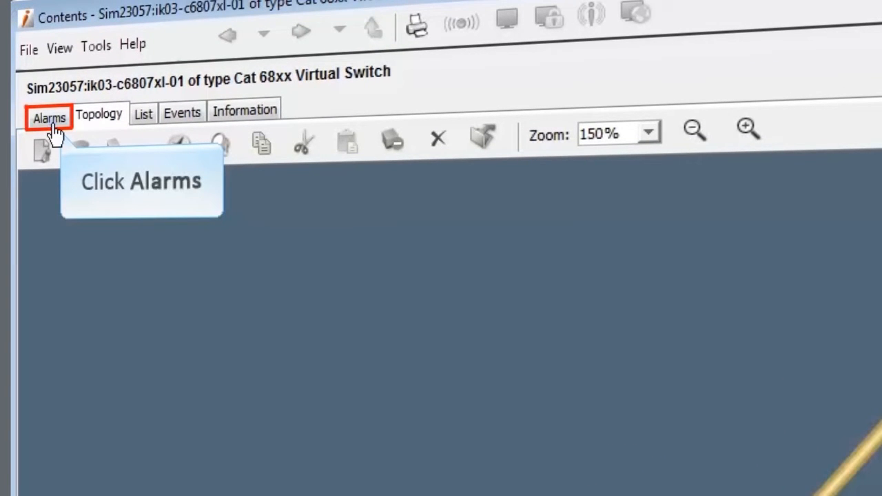
# Open Alarm Detail for Sim23057's critical CHASSIS DOWN alarm from the Alarms tab
pyautogui.click(48, 113)
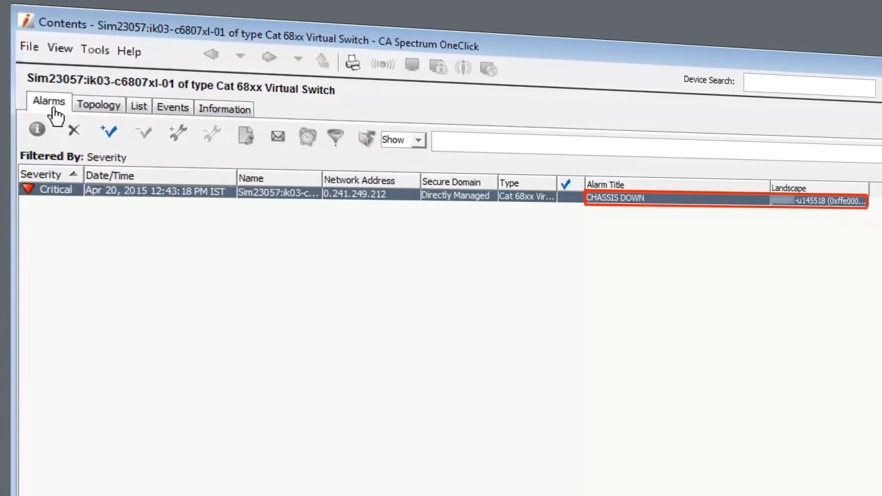
pyautogui.click(275, 195)
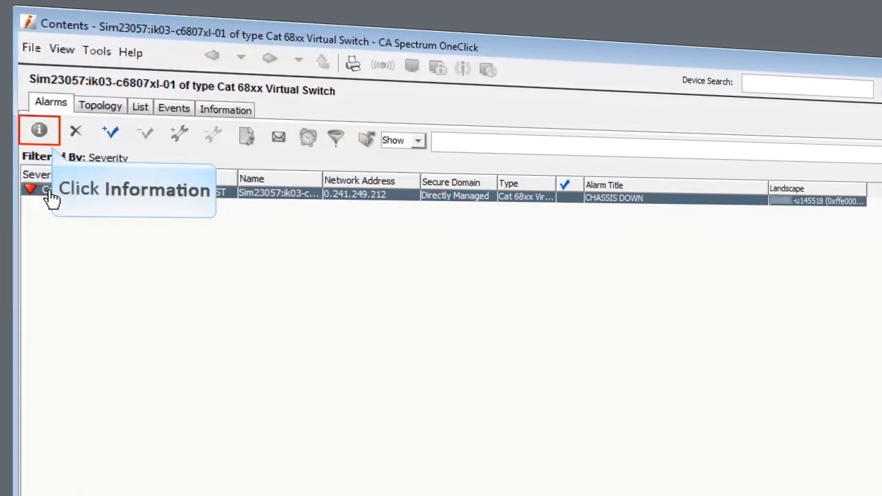
pyautogui.click(39, 131)
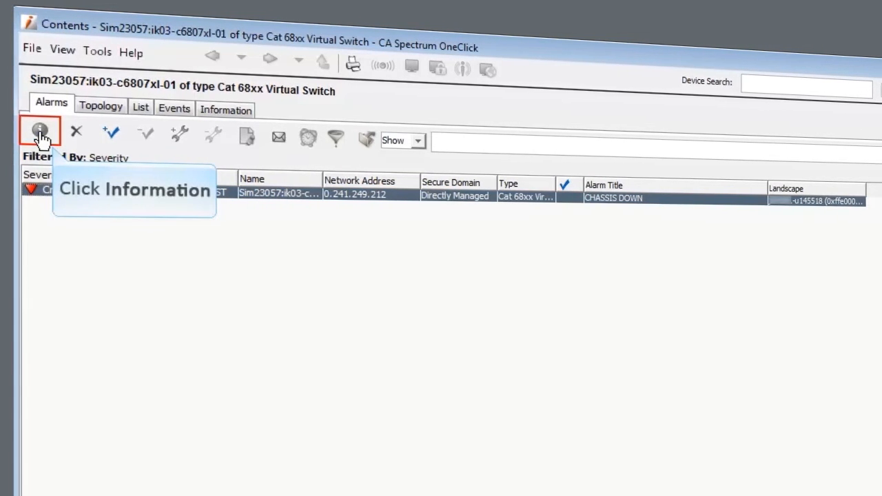
pyautogui.click(39, 131)
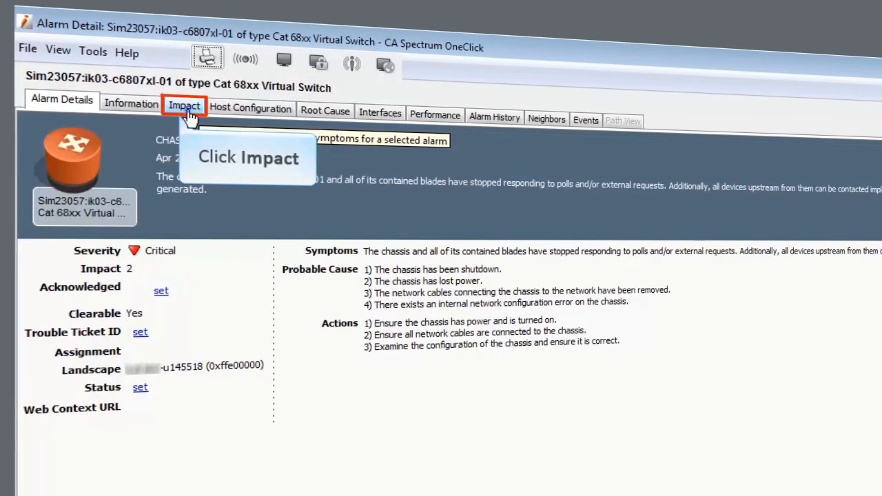
# Show the CHASSIS DOWN alarm's Impact tab with its three symptoms expanded
pyautogui.click(184, 105)
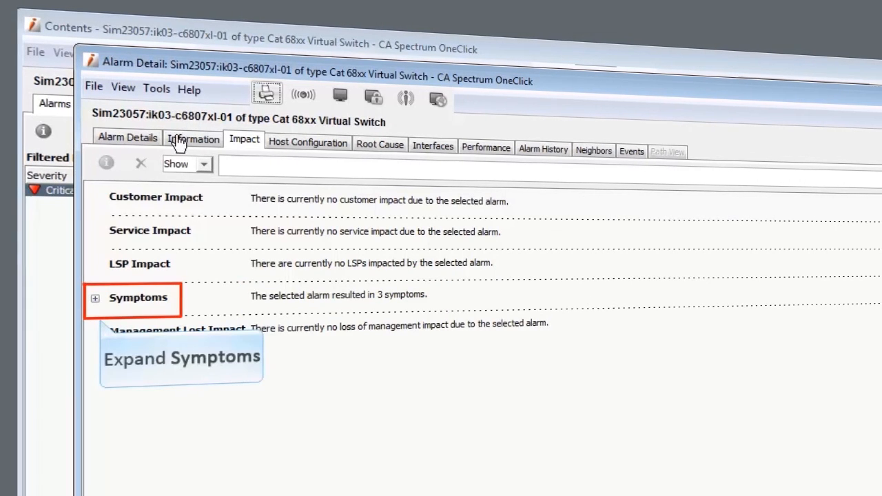
pyautogui.click(96, 297)
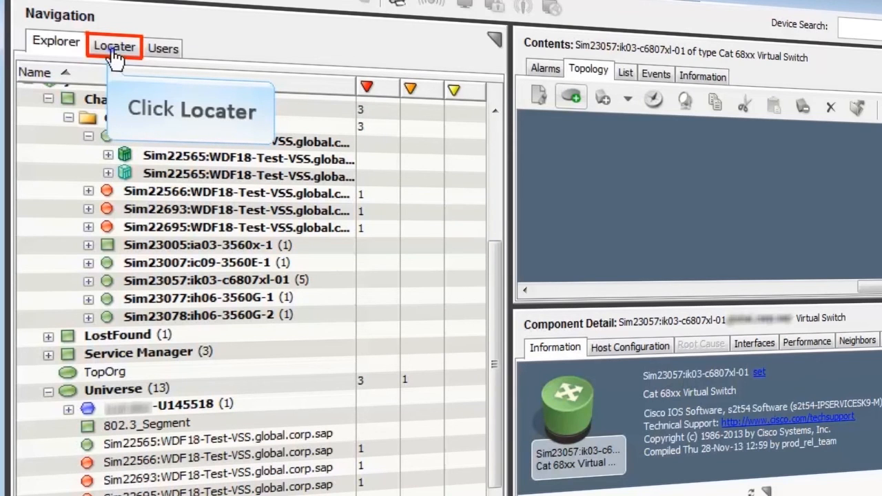
# Run Locater's Chassis > VSS > All VSS Devices search, listing one Normal and three Critical switches
pyautogui.click(114, 46)
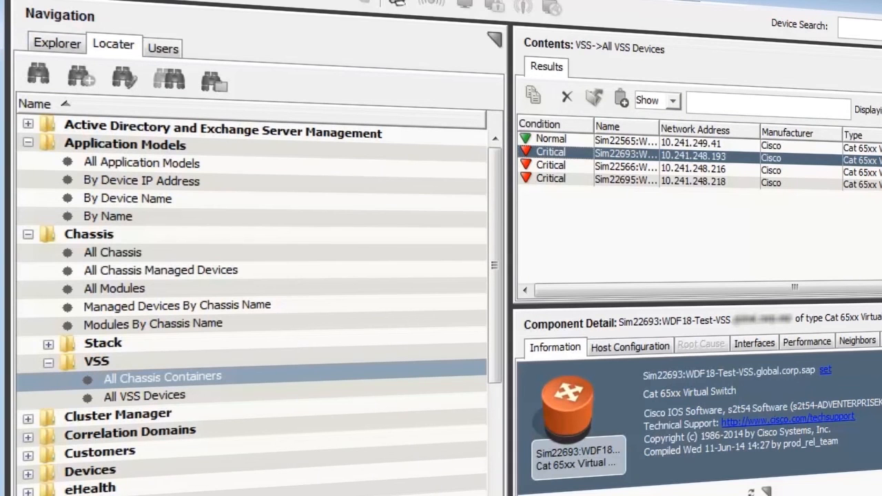
pyautogui.click(96, 361)
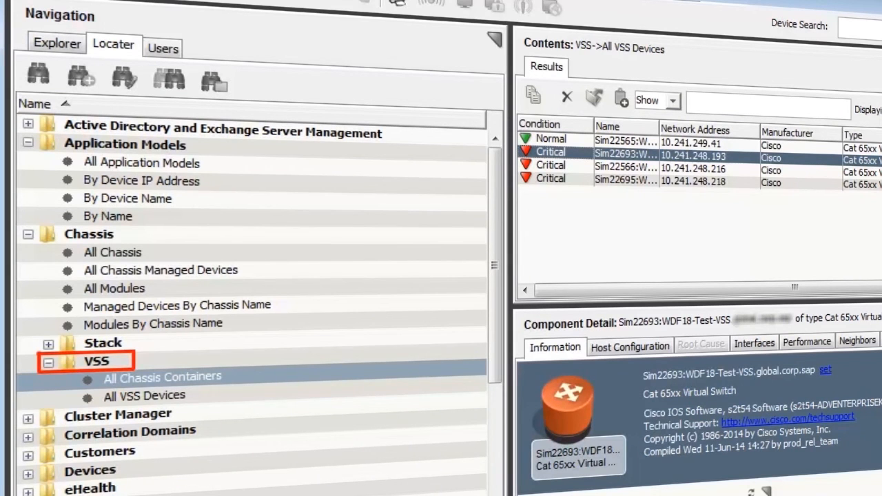
pyautogui.click(161, 377)
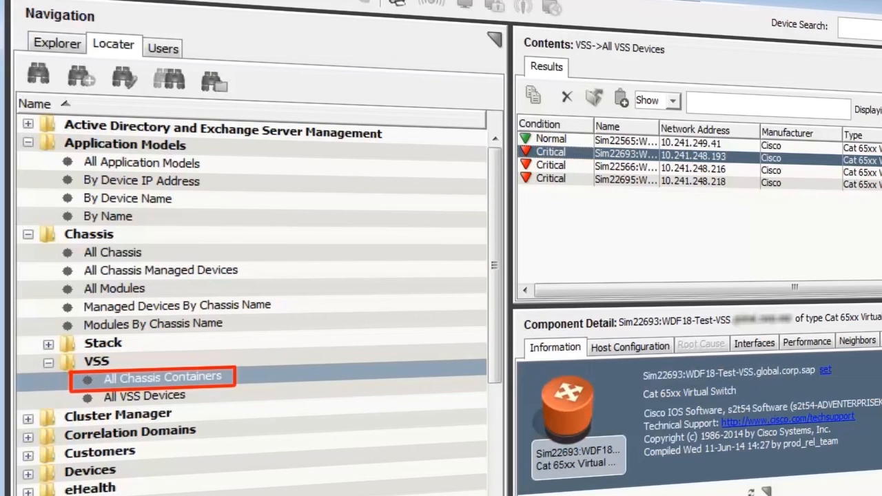
pyautogui.click(144, 395)
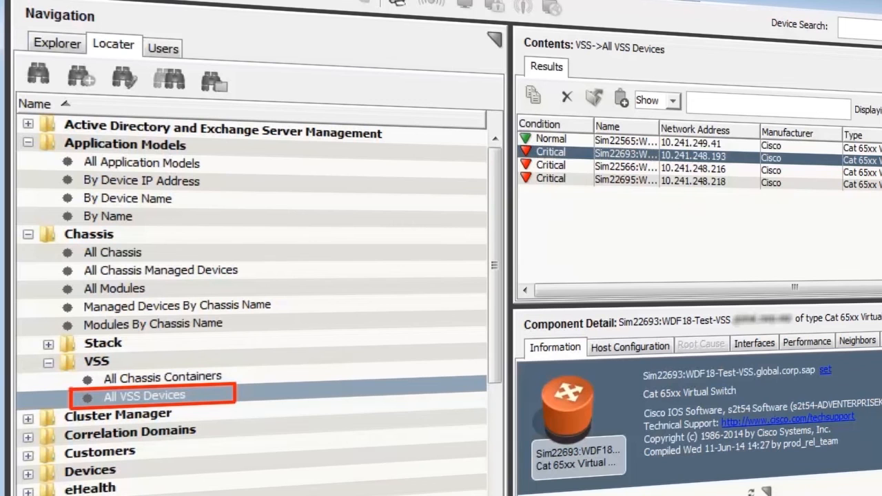